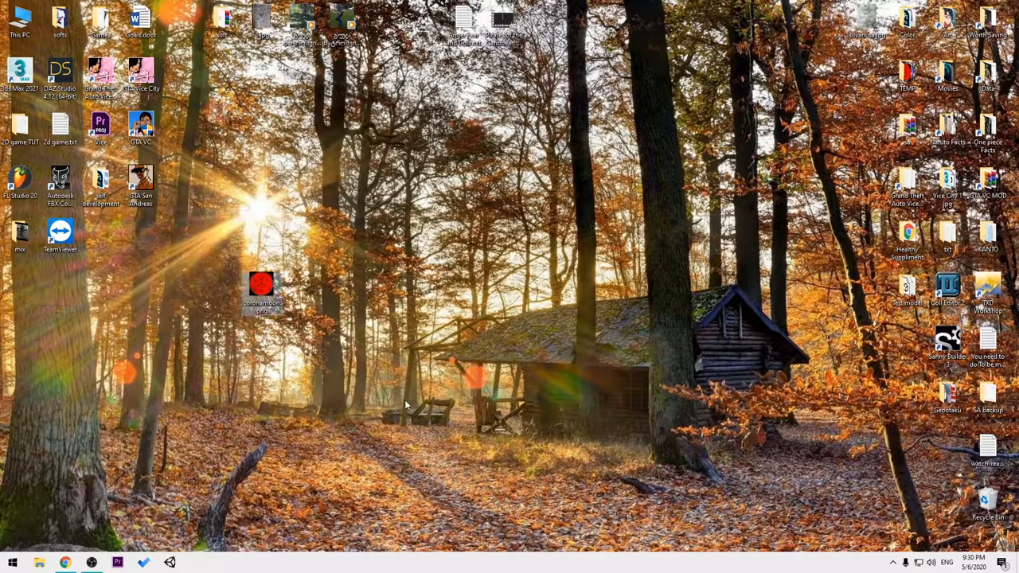
View the red circular coronamoon.png picture from the desktop.
{"action": "double_click", "coordinate": [262, 283]}
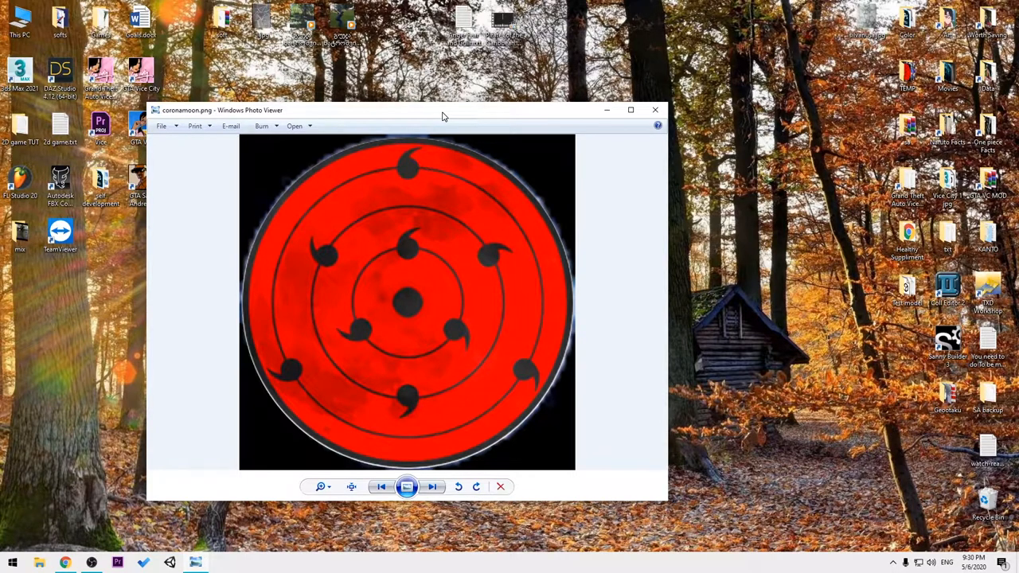
{"action": "mouse_move", "coordinate": [476, 204]}
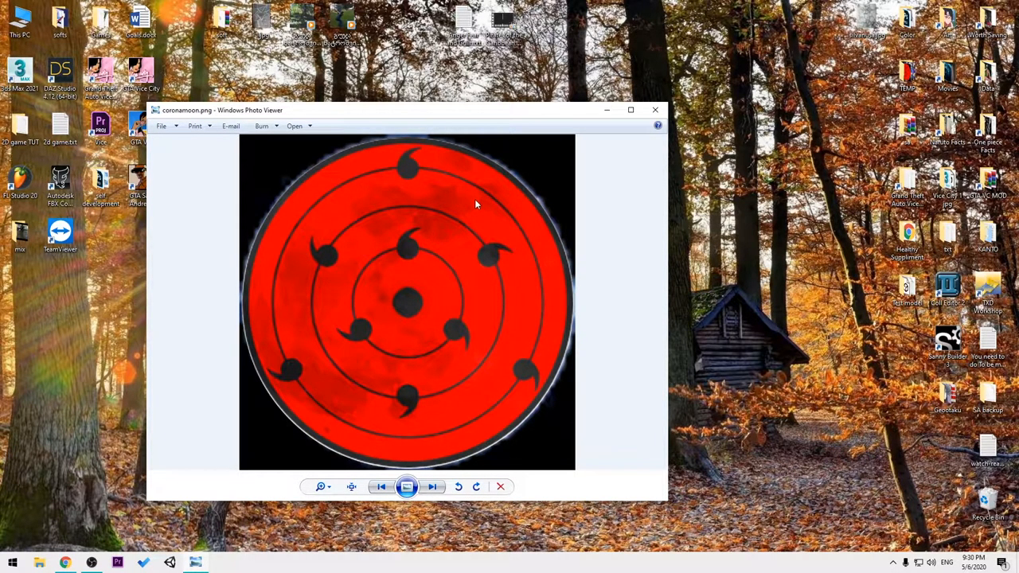
{"action": "mouse_move", "coordinate": [656, 110]}
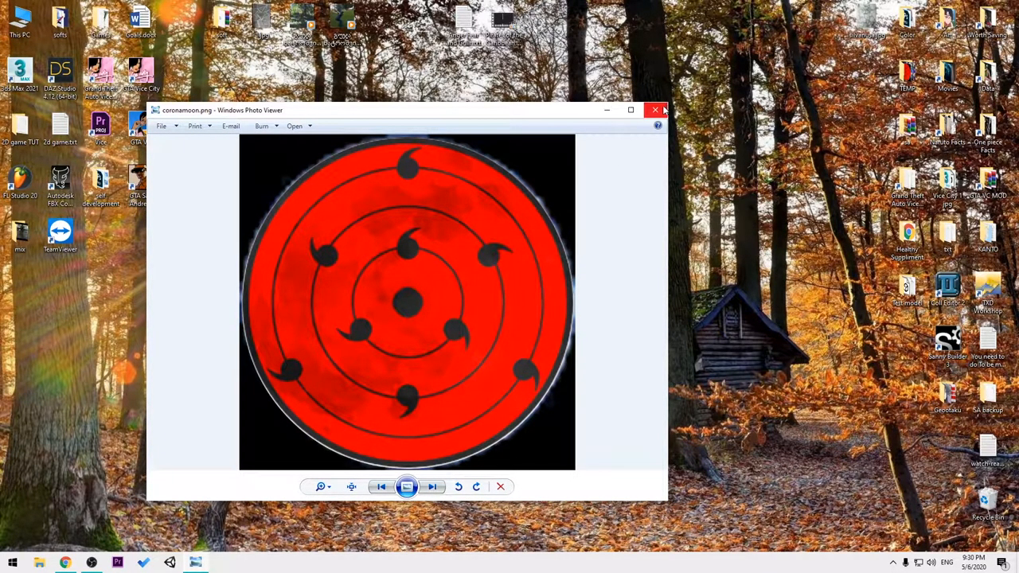
{"action": "mouse_move", "coordinate": [656, 110]}
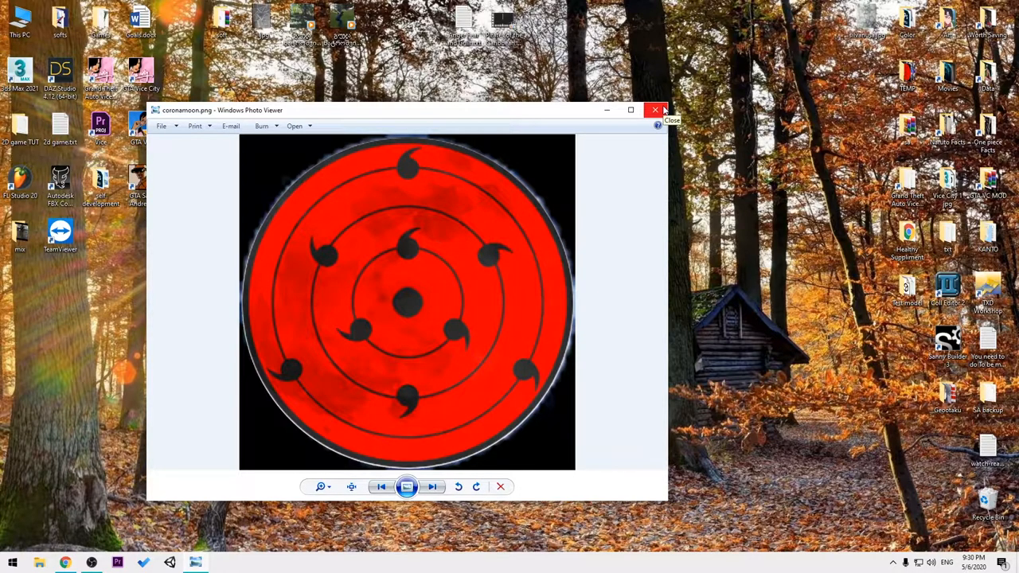
Browse from This PC into D: > Program Files in TXD Workshop's Open dialog.
{"action": "left_click", "coordinate": [657, 110]}
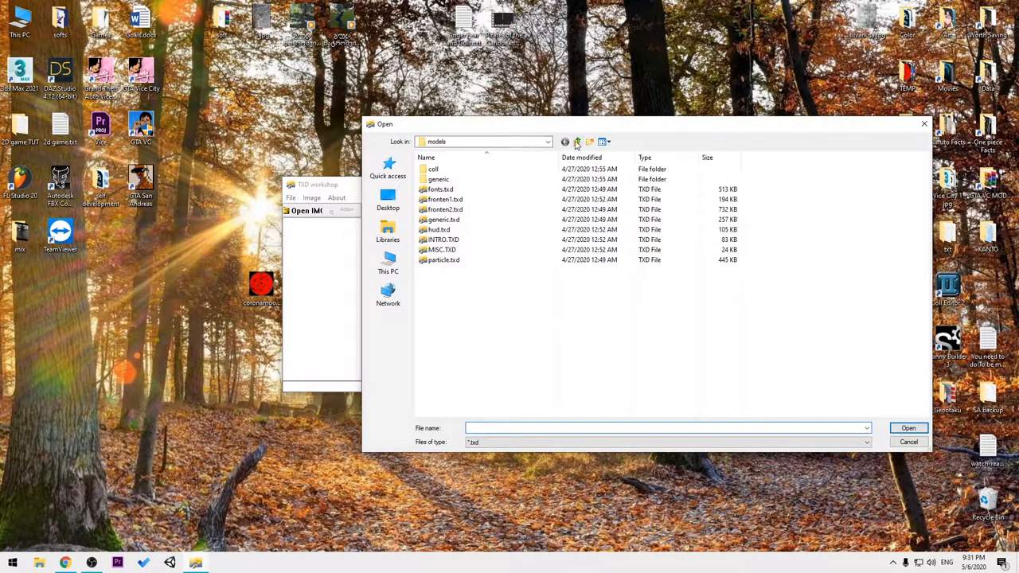
{"action": "left_click", "coordinate": [576, 141]}
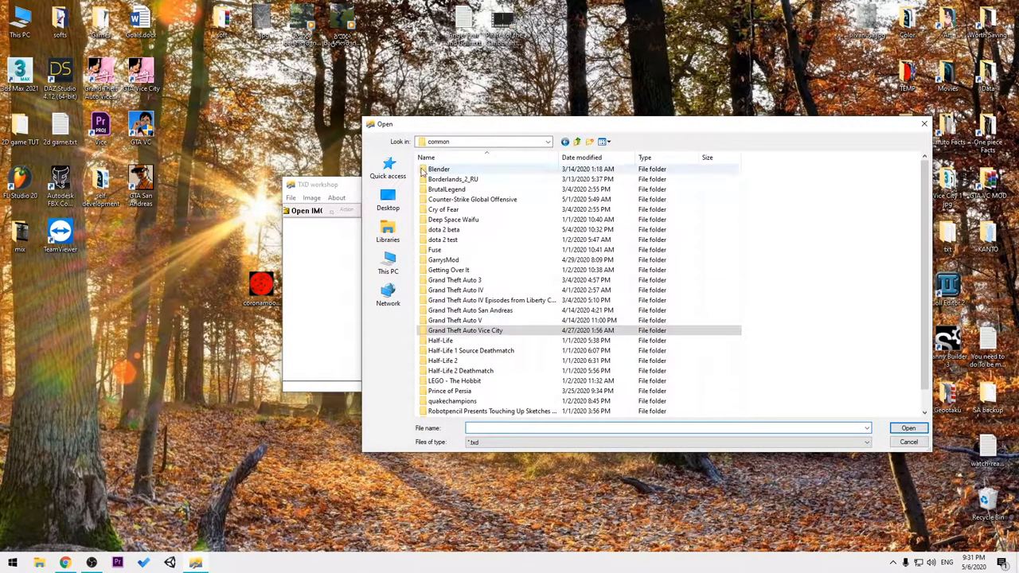
{"action": "left_click", "coordinate": [389, 262]}
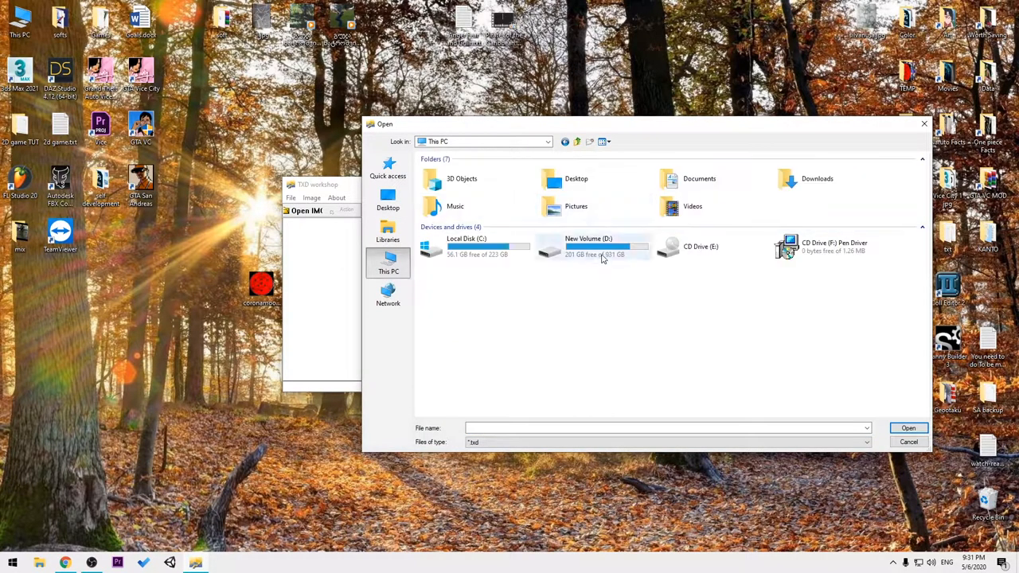
{"action": "double_click", "coordinate": [589, 246]}
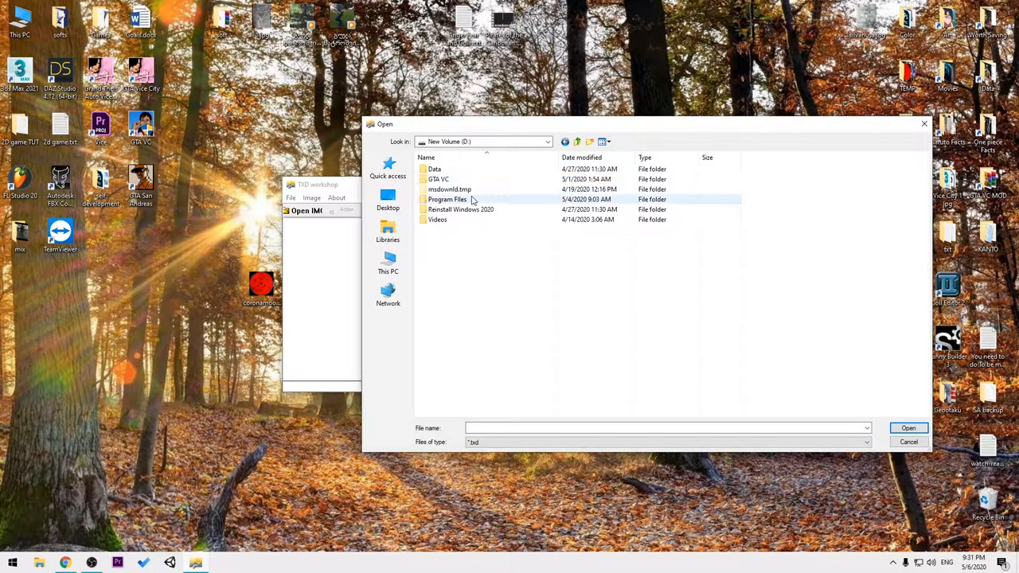
{"action": "double_click", "coordinate": [446, 199]}
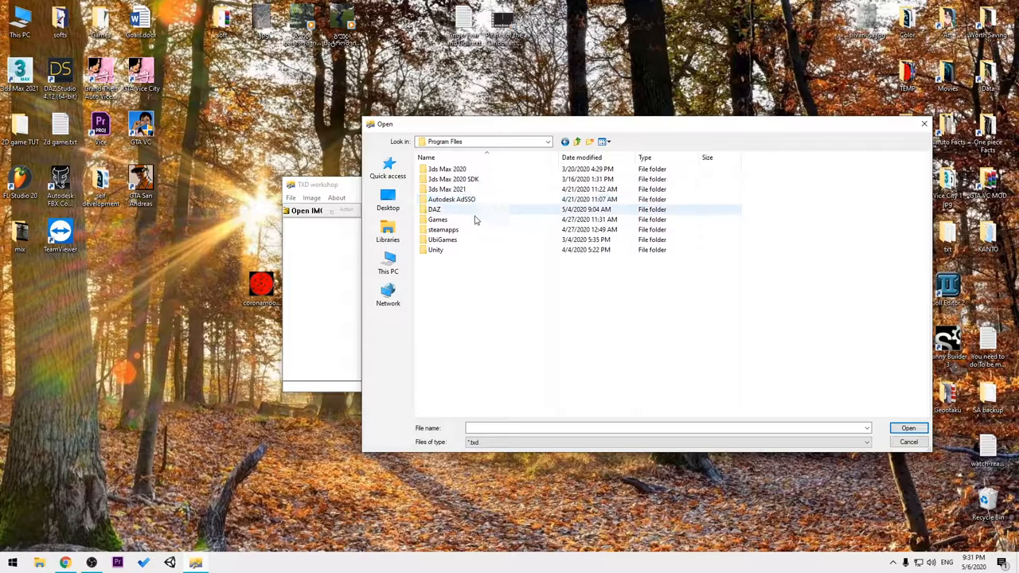
Continue into Games > Vice City > models and load particle.txd.
{"action": "left_click", "coordinate": [437, 220]}
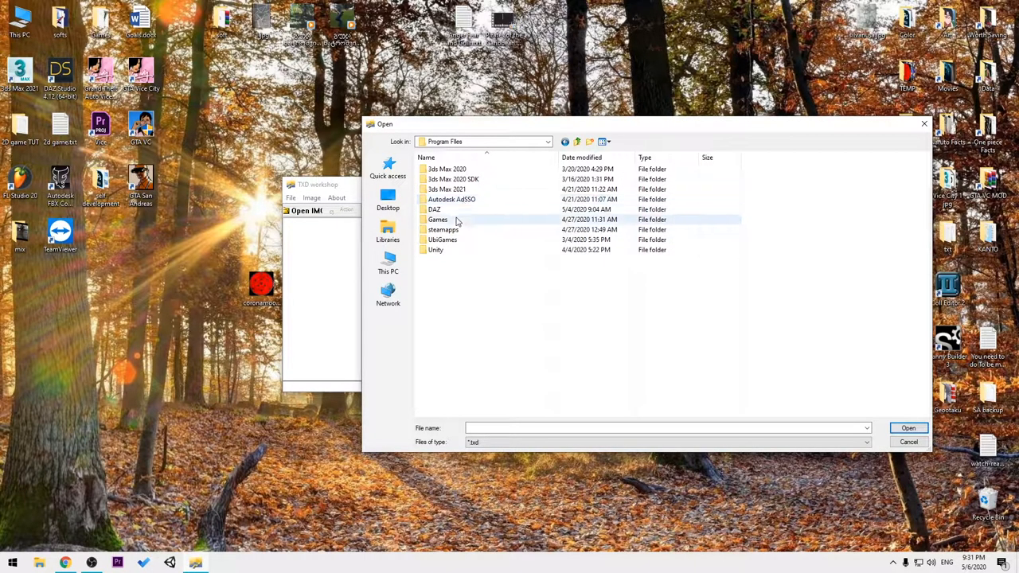
{"action": "double_click", "coordinate": [436, 220]}
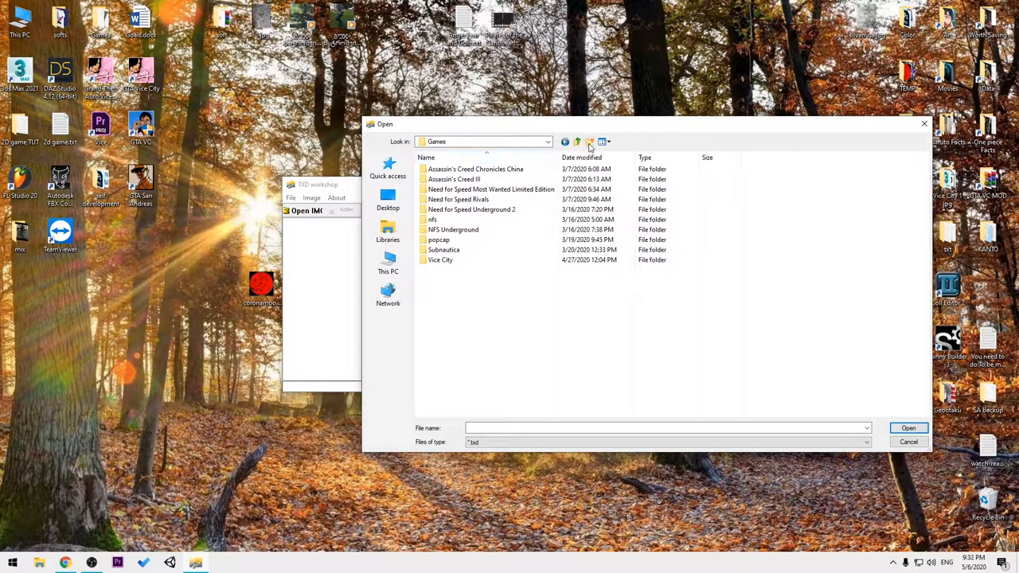
{"action": "double_click", "coordinate": [440, 259]}
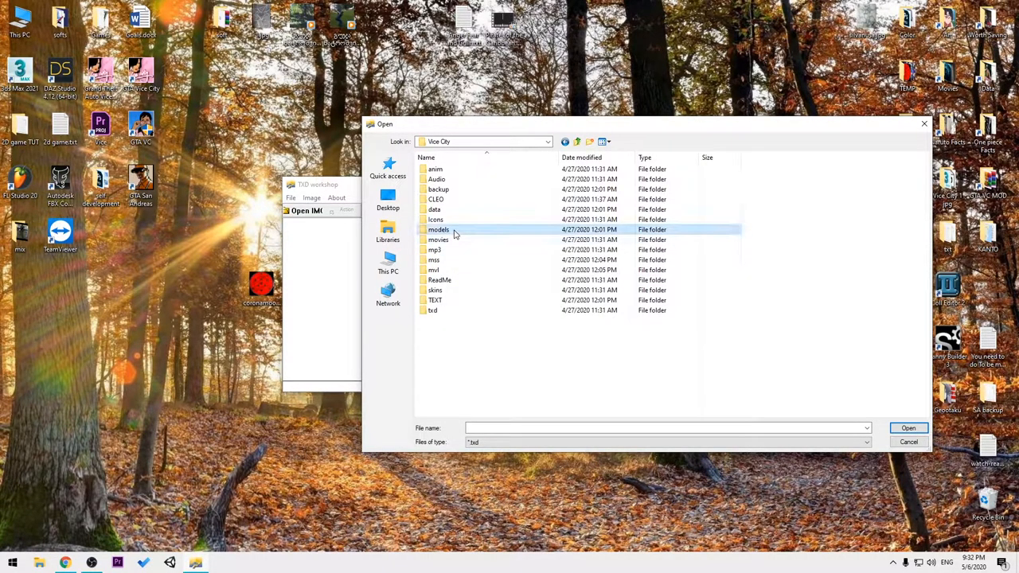
{"action": "double_click", "coordinate": [439, 229]}
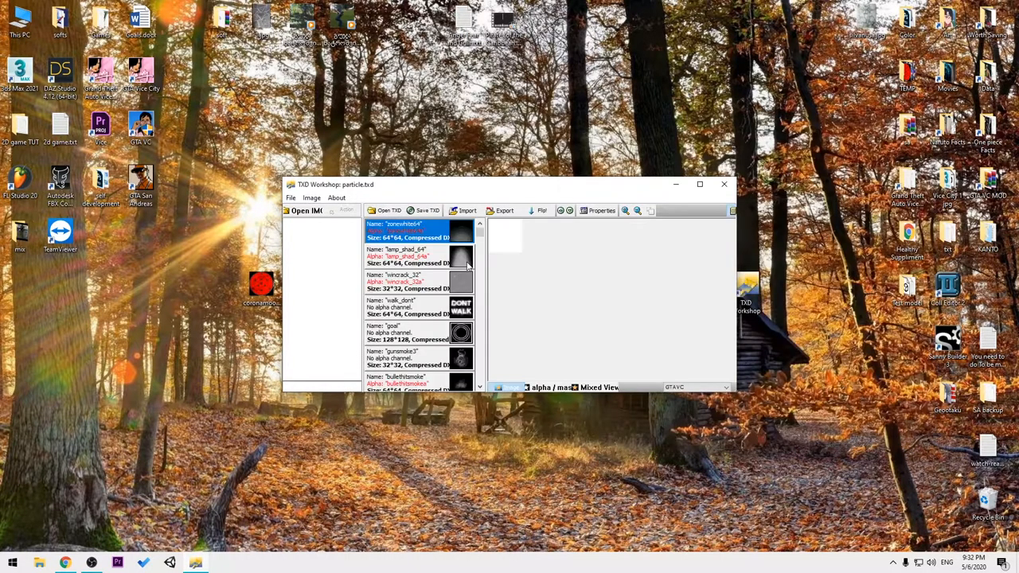
Scroll the particle.txd texture list down to the grey coronamoon moon texture.
{"action": "scroll", "scroll_direction": "down", "scroll_amount": 3}
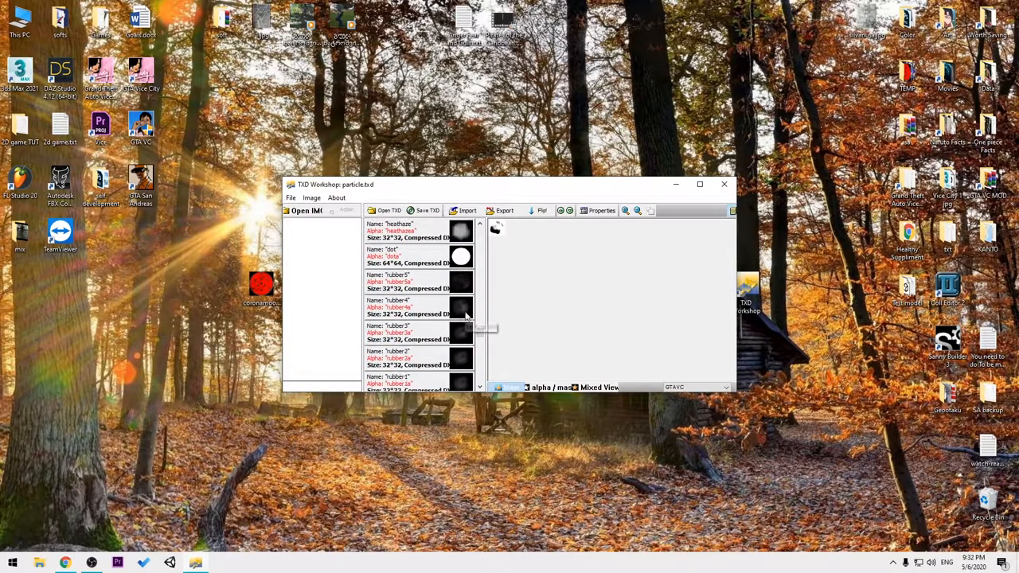
{"action": "scroll", "scroll_direction": "down", "scroll_amount": 3}
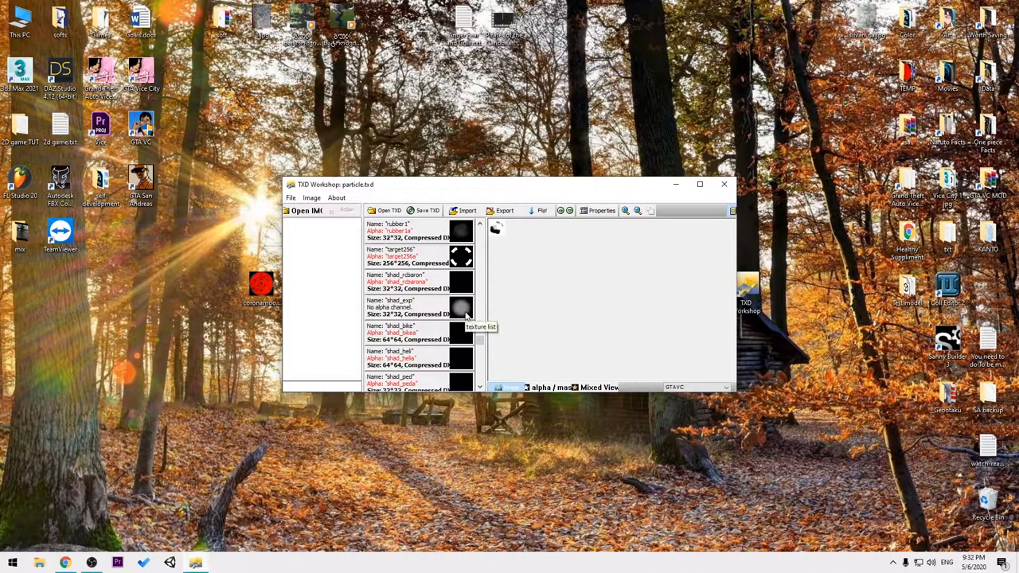
{"action": "scroll", "scroll_direction": "down", "scroll_amount": 3}
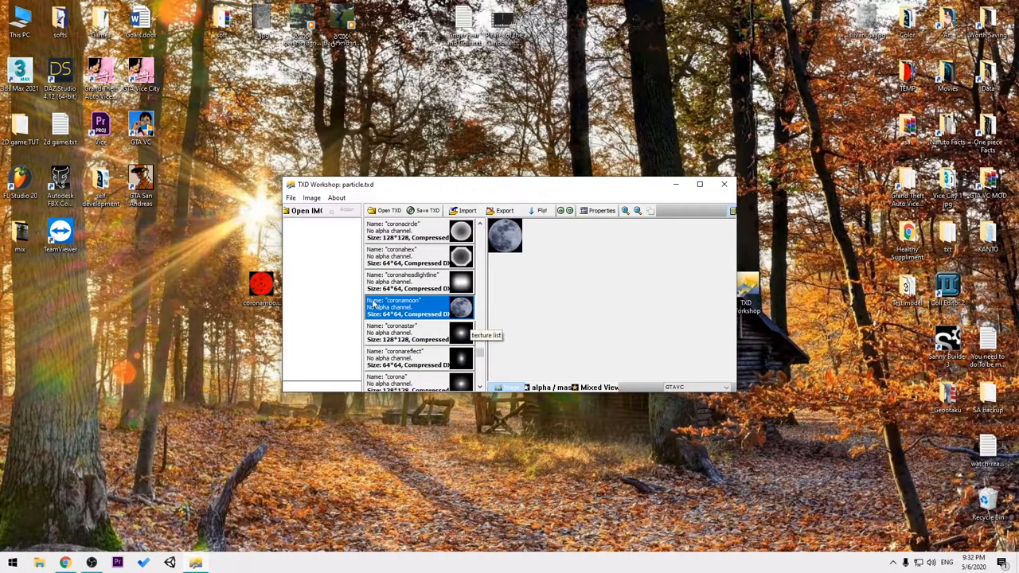
{"action": "mouse_move", "coordinate": [424, 311]}
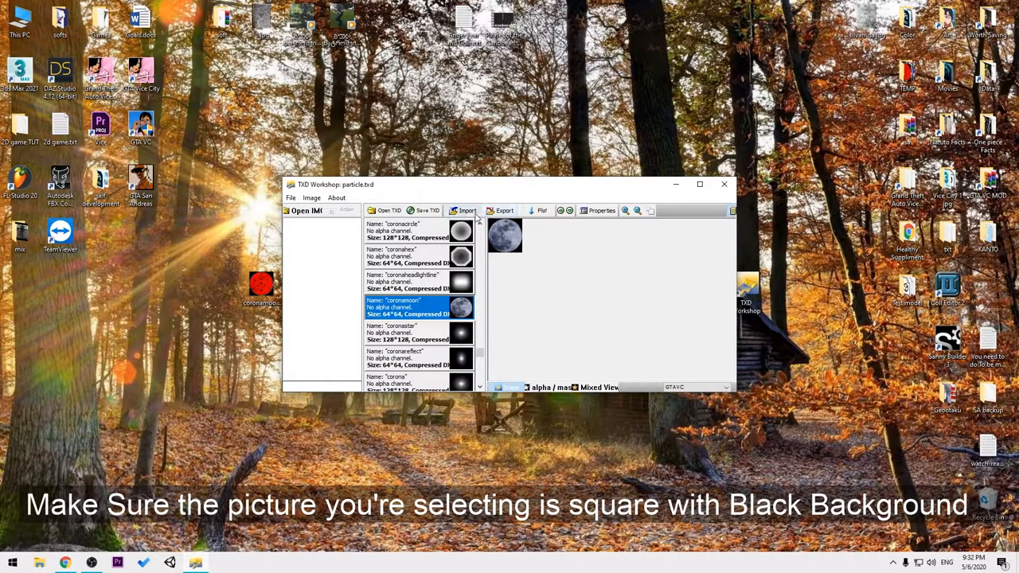
Import coronamoon.png from the Desktop over the coronamoon texture, making it 512x512.
{"action": "left_click", "coordinate": [465, 210]}
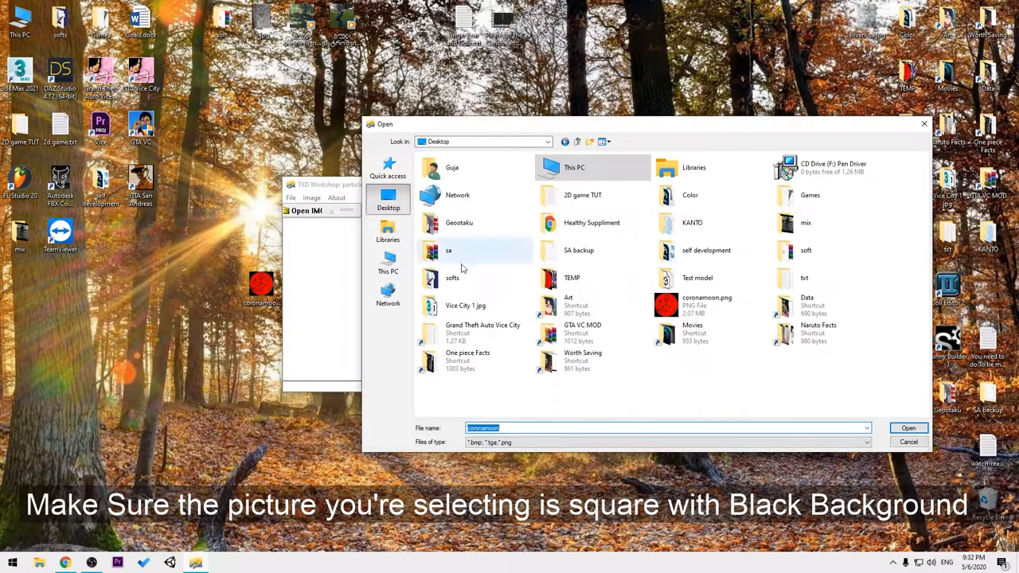
{"action": "left_click", "coordinate": [707, 306]}
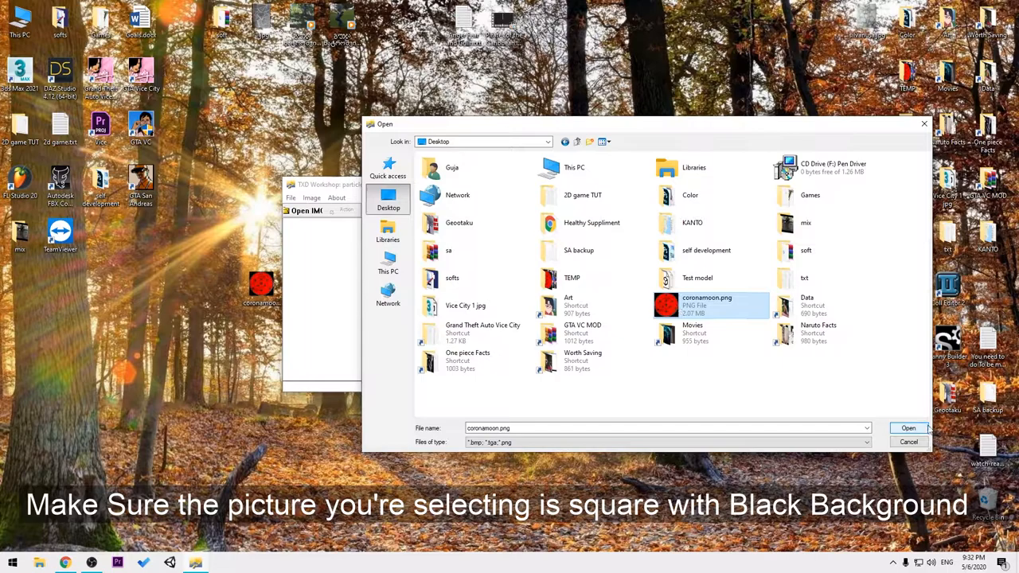
{"action": "left_click", "coordinate": [908, 427]}
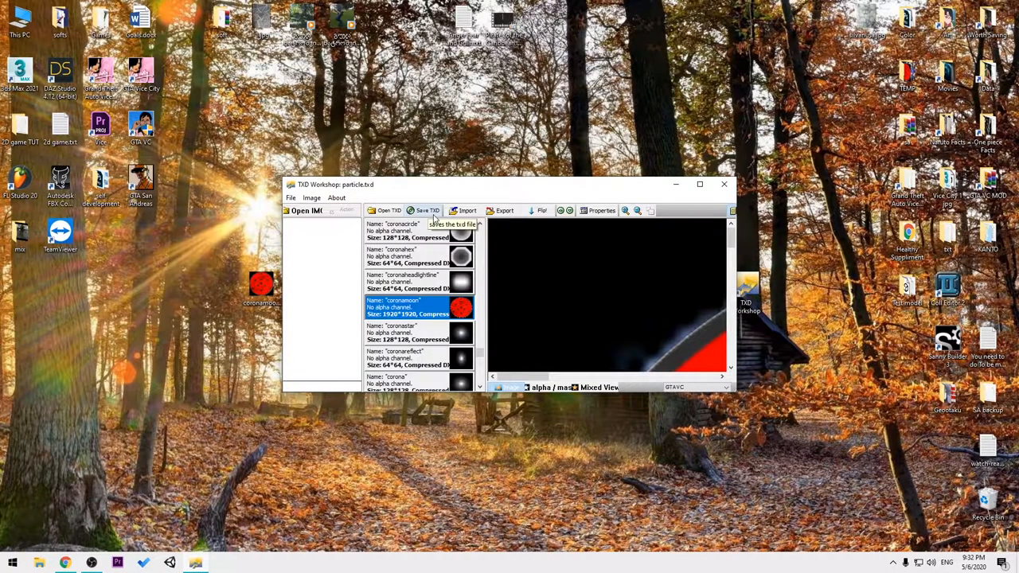
{"action": "mouse_move", "coordinate": [687, 191]}
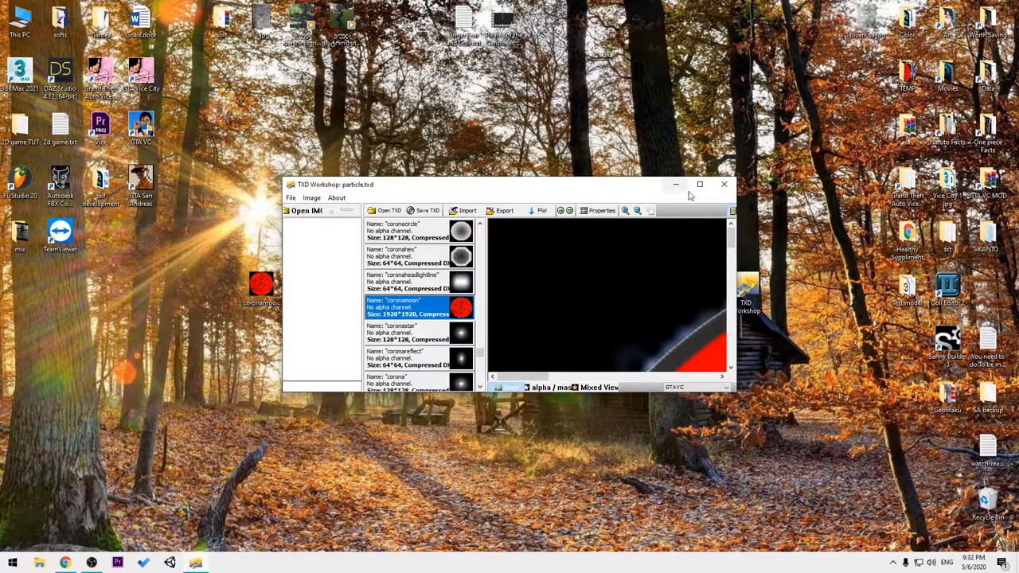
Load a saved Vice City game, view the red moon at night, and bring up the quit prompt.
{"action": "left_click", "coordinate": [723, 185]}
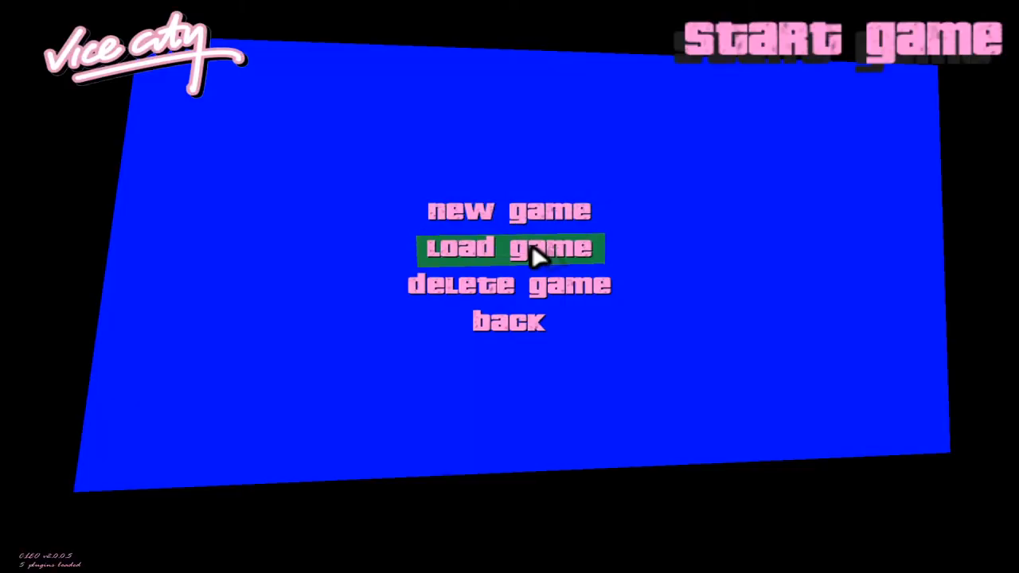
{"action": "left_click", "coordinate": [510, 249]}
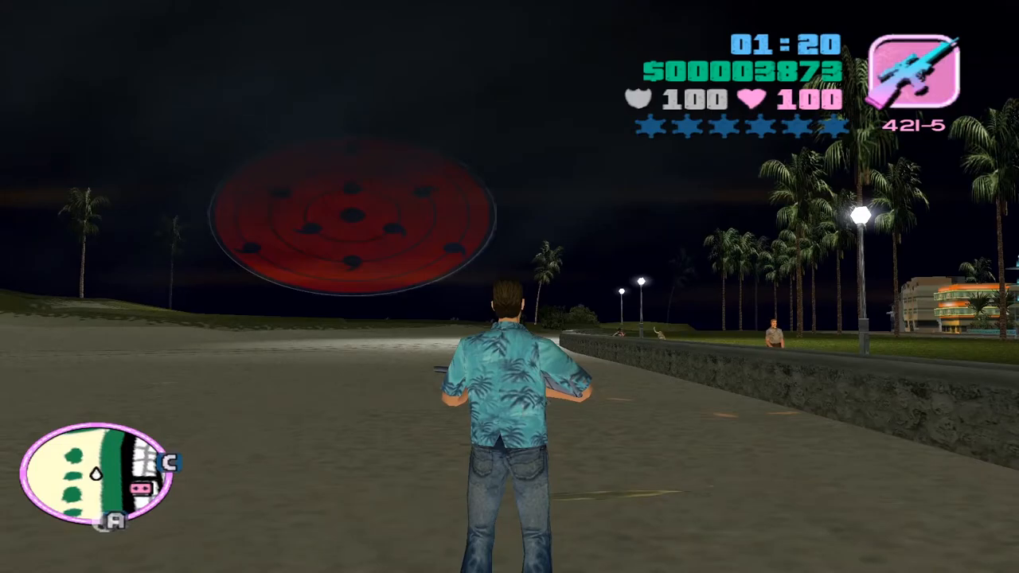
{"action": "key", "text": "Escape"}
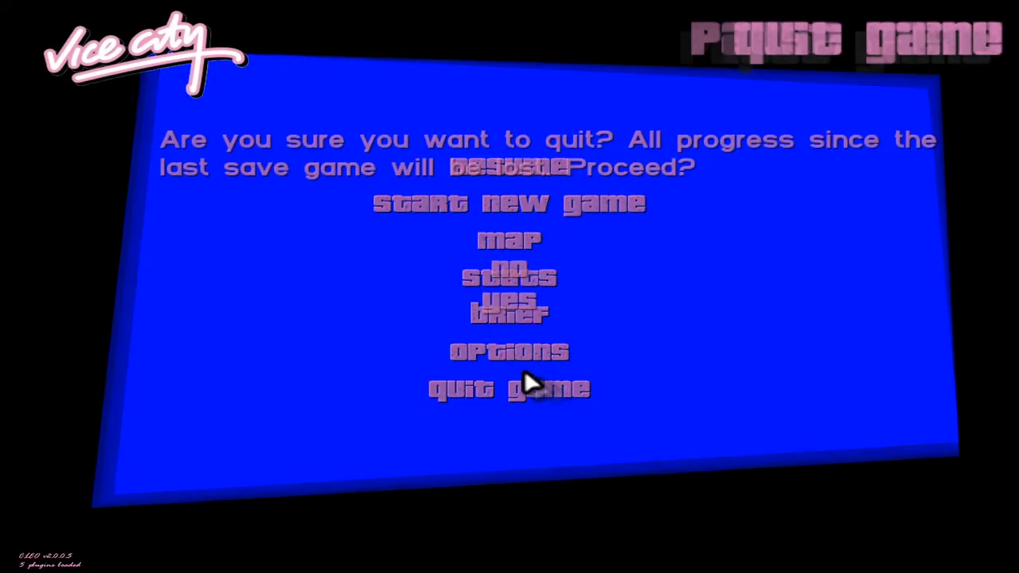